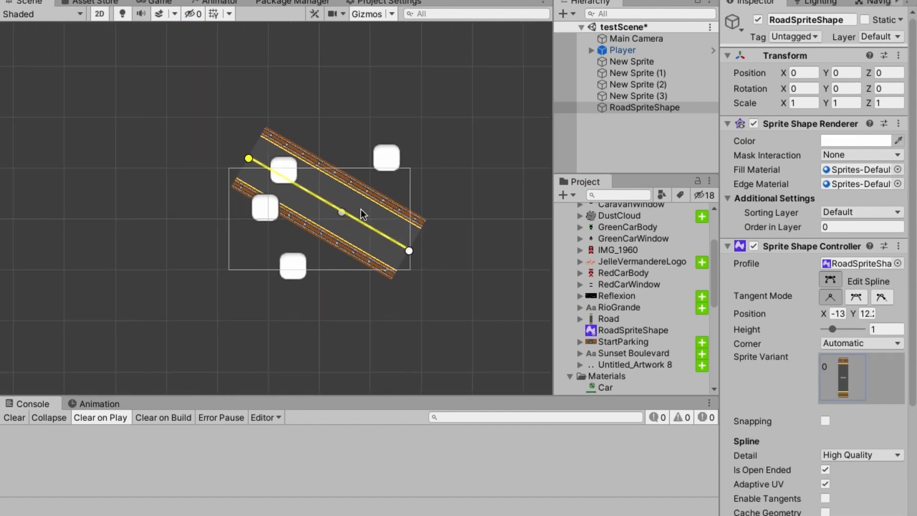
Step: Drag the spline's top control point to bend the road into a winding curve
click(855, 297)
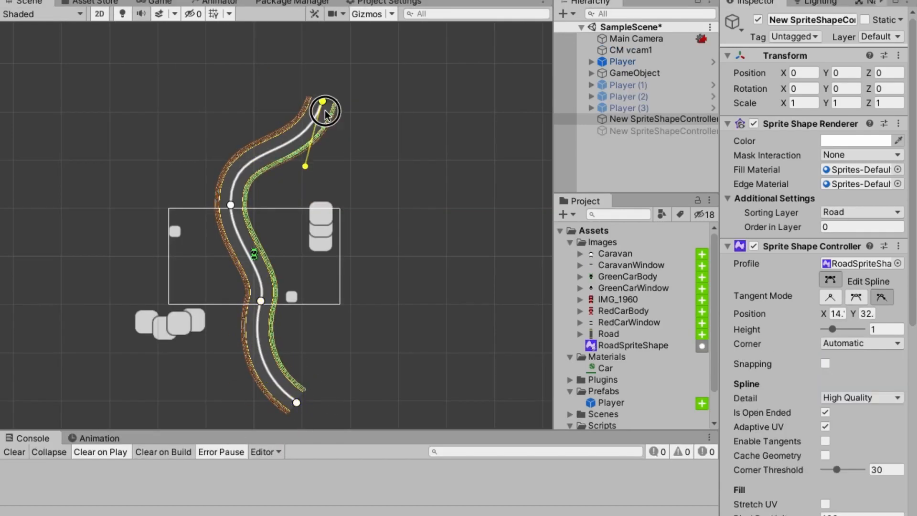
drag(325, 110, 302, 75)
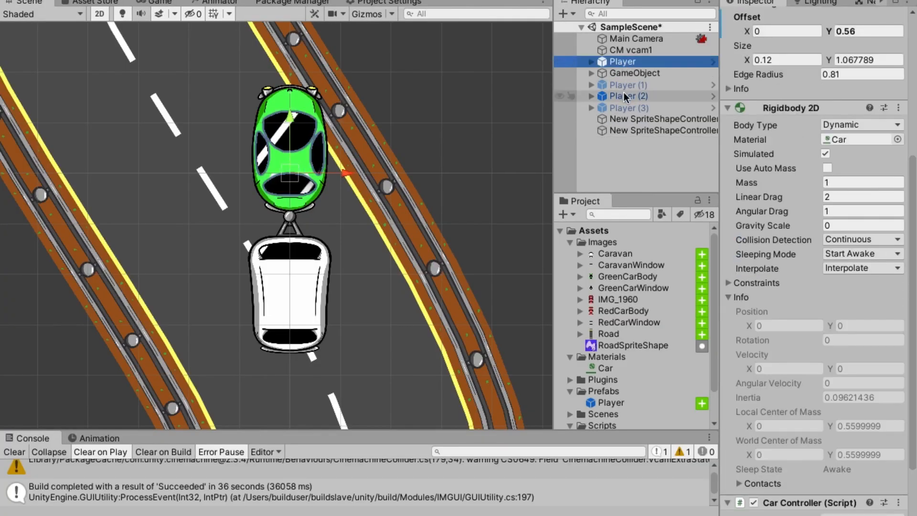
Step: Select both SpriteShapeController objects and set their Position Y to 1.8
click(628, 96)
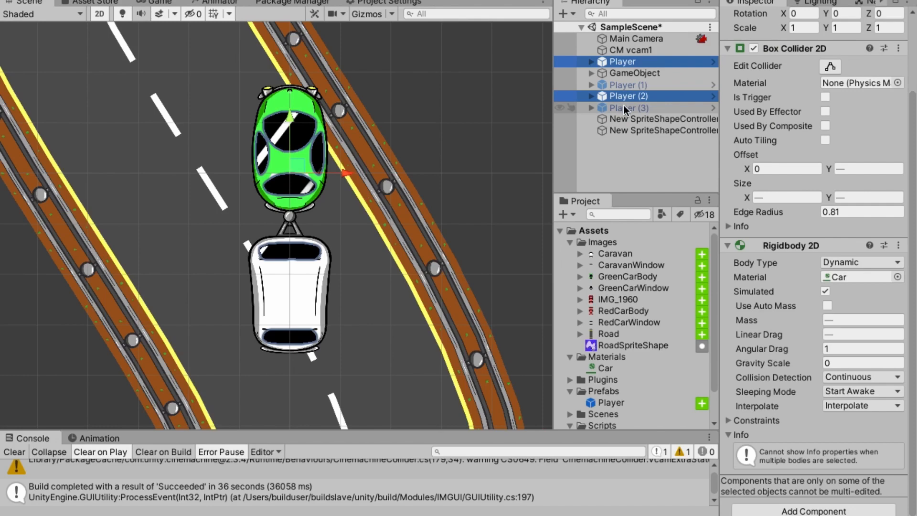
click(663, 124)
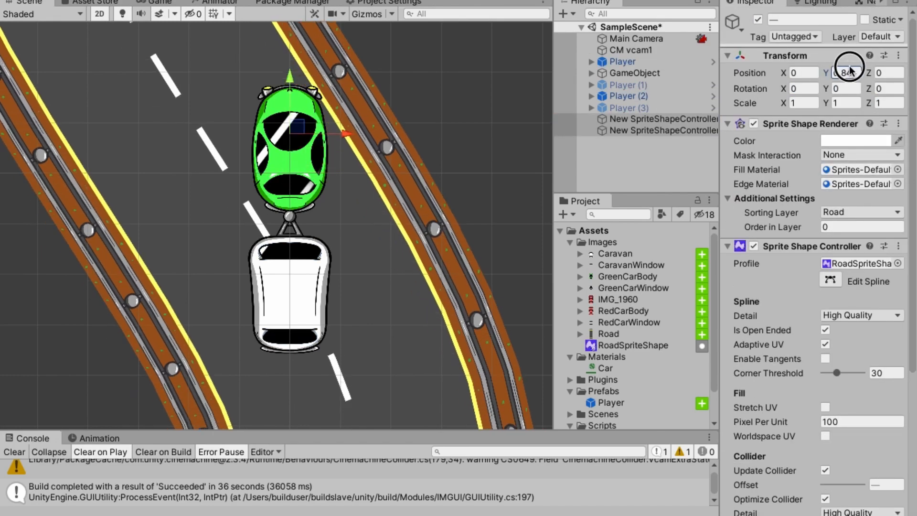
text(1.8)
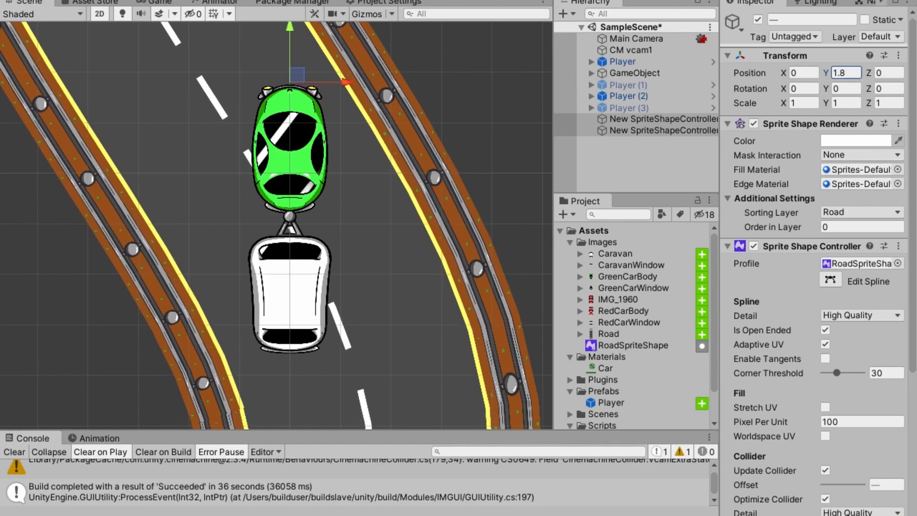